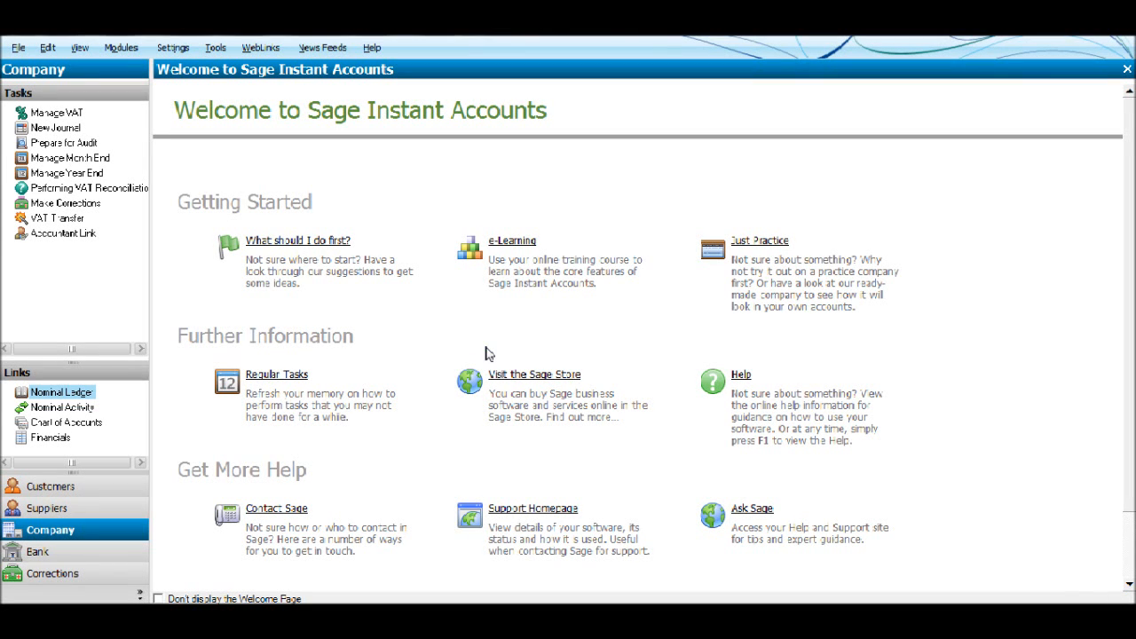
{"action": "mouse_move", "coordinate": [485, 346]}
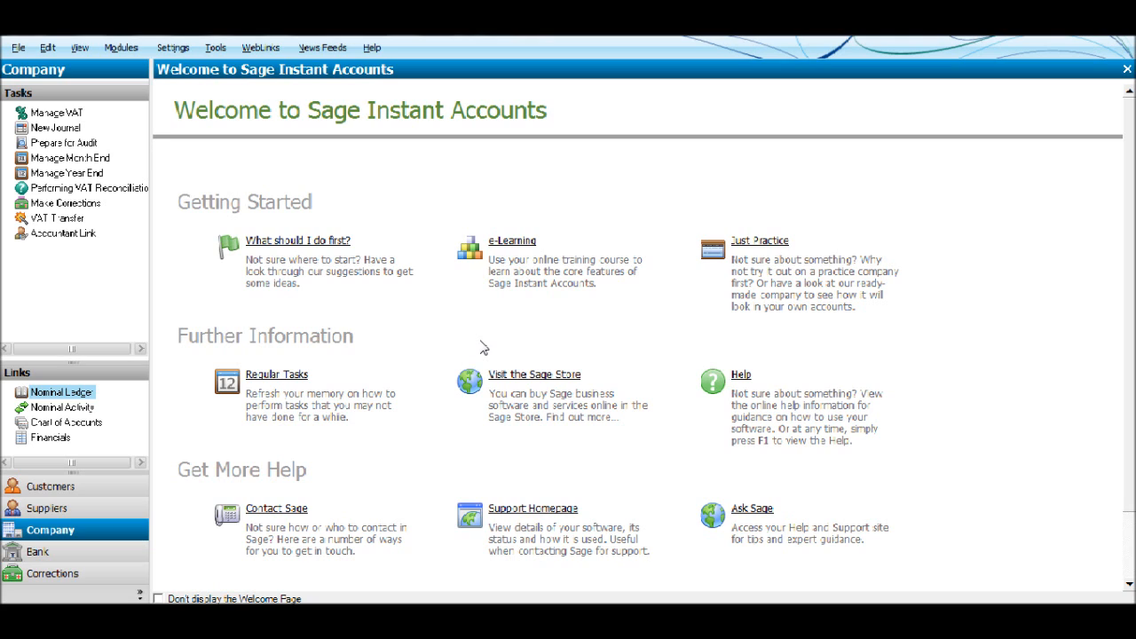
{"action": "mouse_move", "coordinate": [479, 457]}
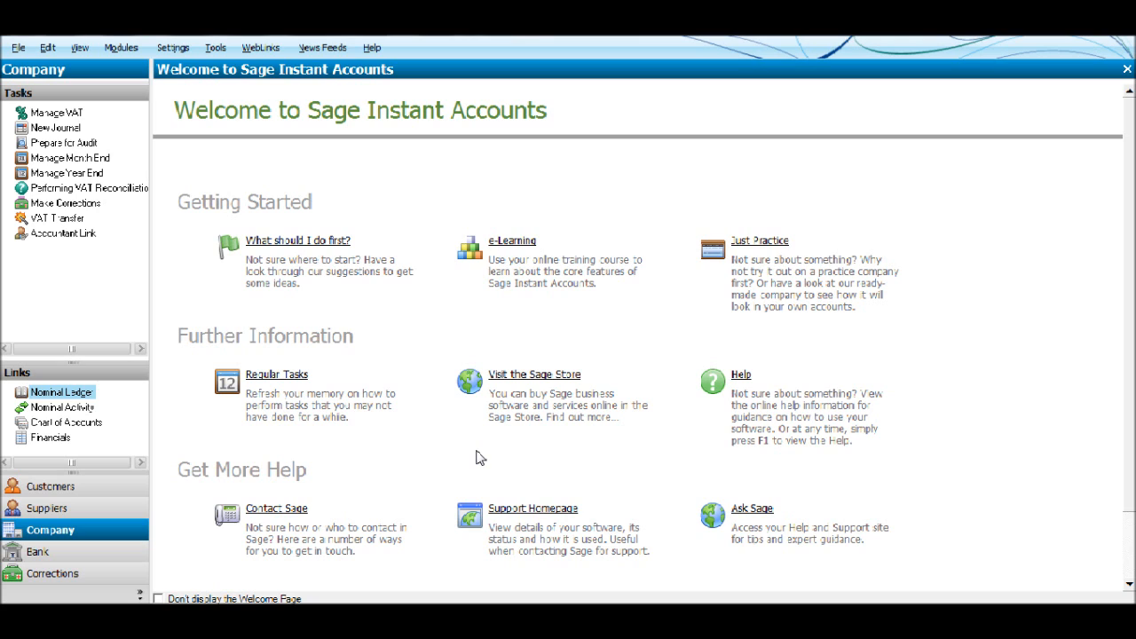
{"action": "mouse_move", "coordinate": [9, 78]}
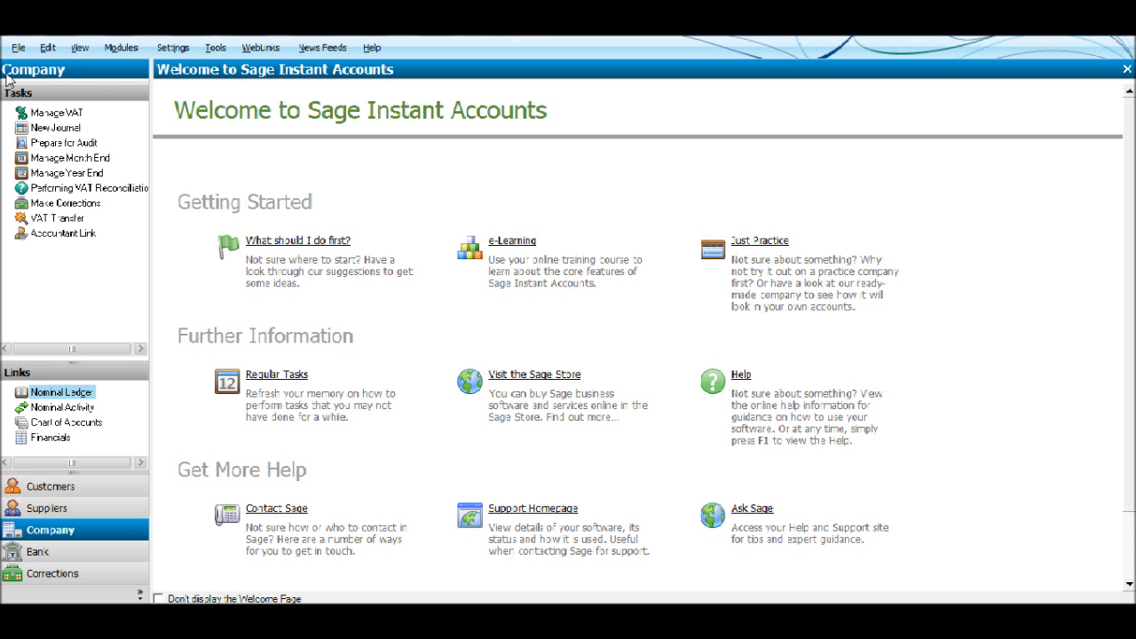
Choose Backup from the File menu to start backing up the company data.
{"action": "left_click", "coordinate": [18, 47]}
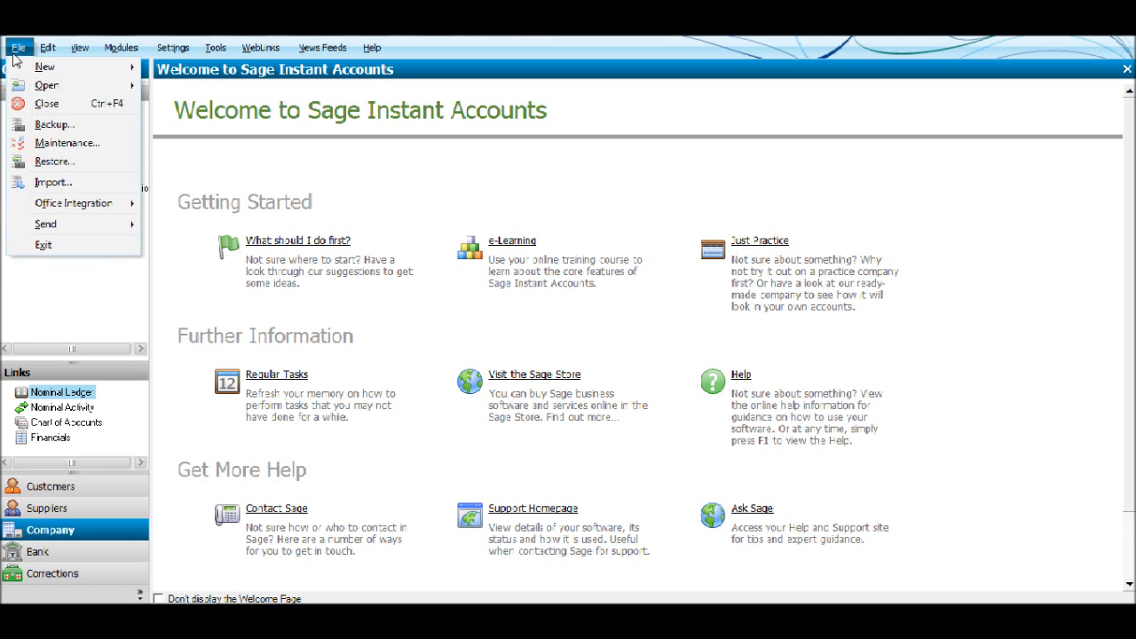
{"action": "mouse_move", "coordinate": [55, 124]}
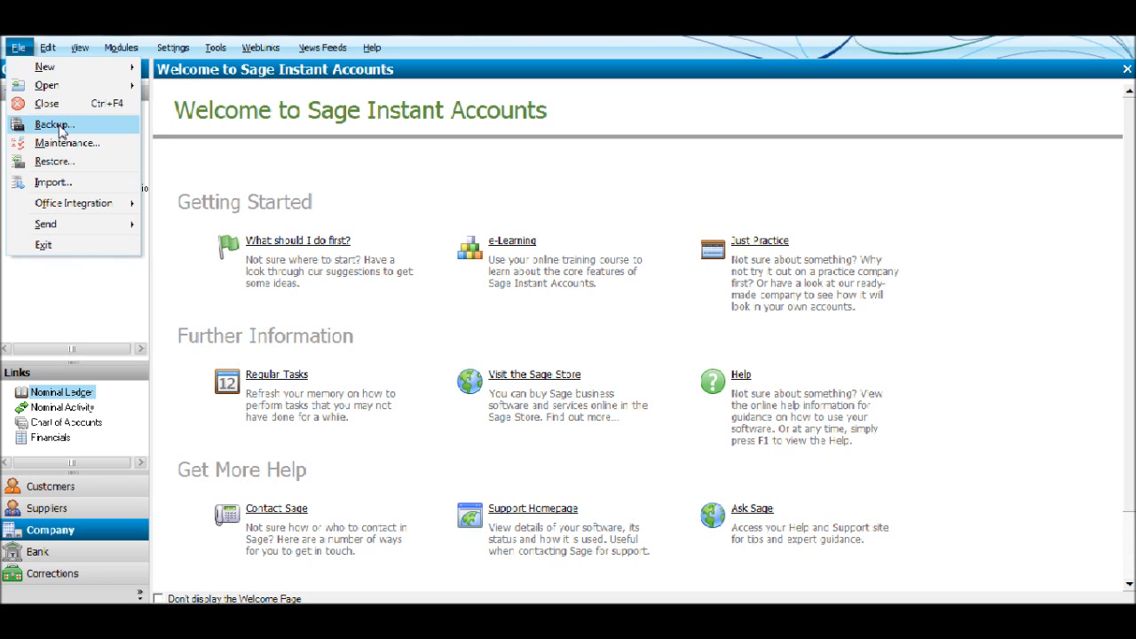
{"action": "left_click", "coordinate": [54, 124]}
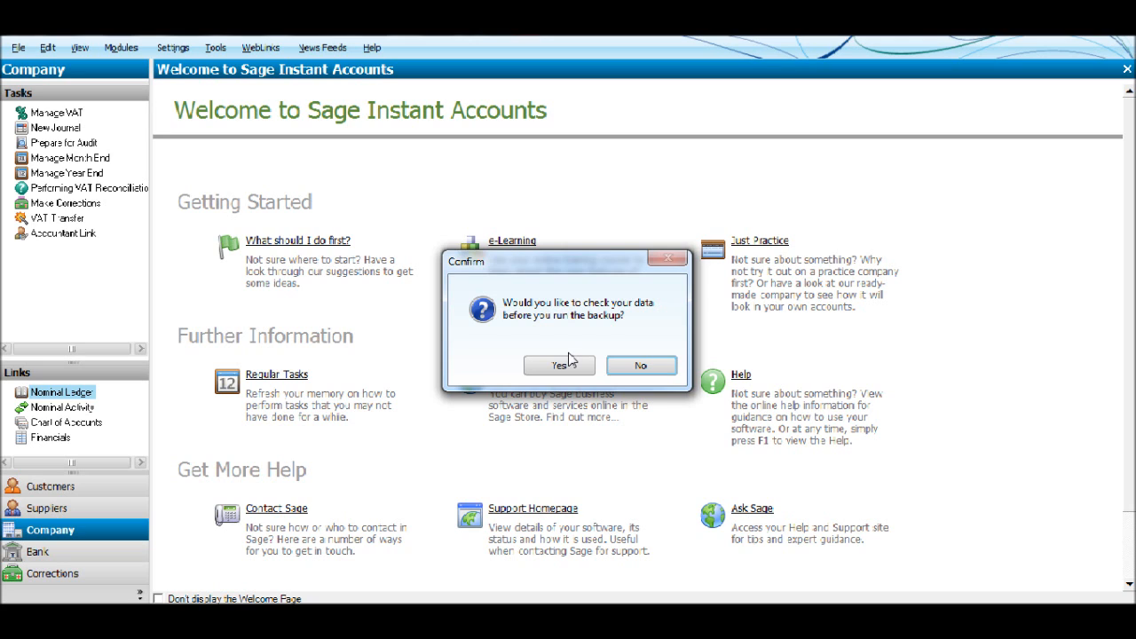
{"action": "mouse_move", "coordinate": [617, 377]}
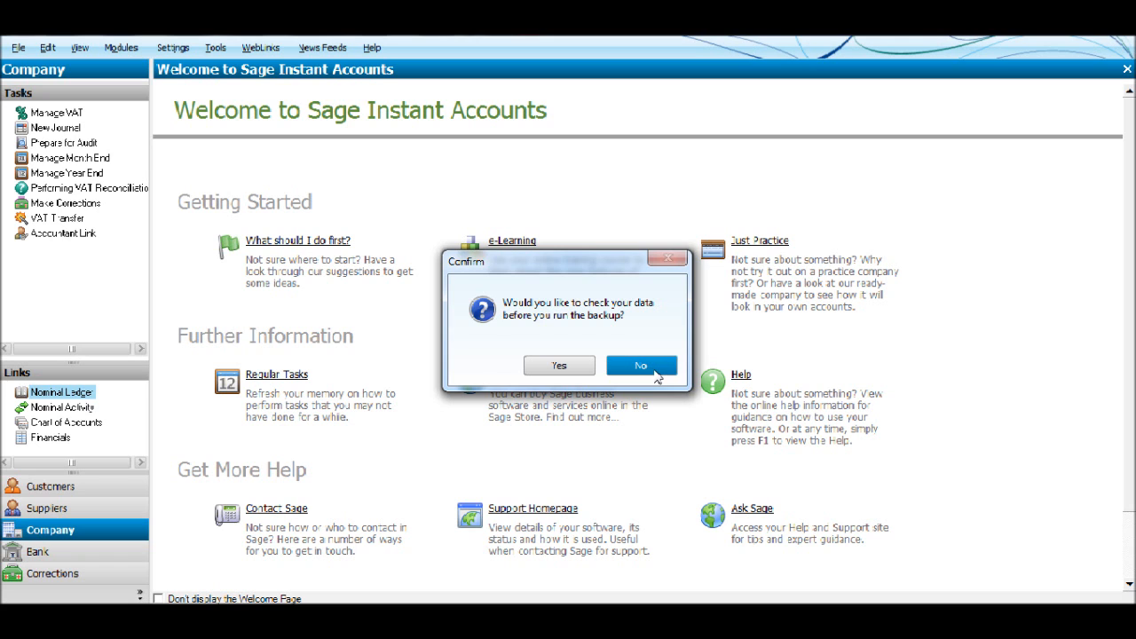
Decline the data check so the Stillwater Management Ltd backup dialog appears, then reposition it.
{"action": "left_click", "coordinate": [641, 365]}
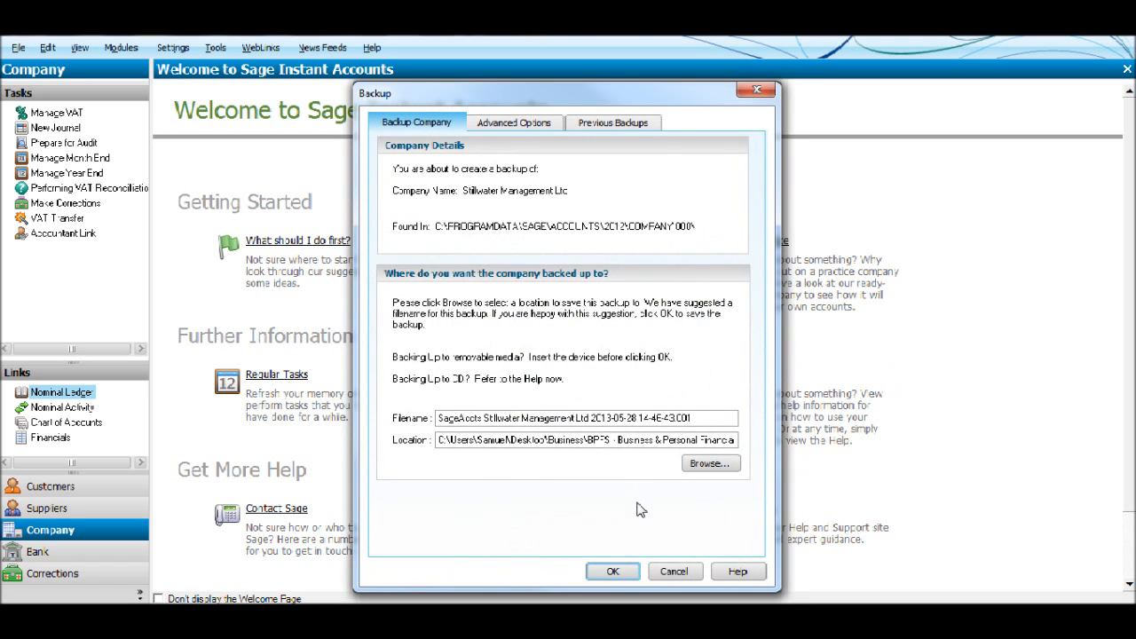
{"action": "mouse_move", "coordinate": [506, 329]}
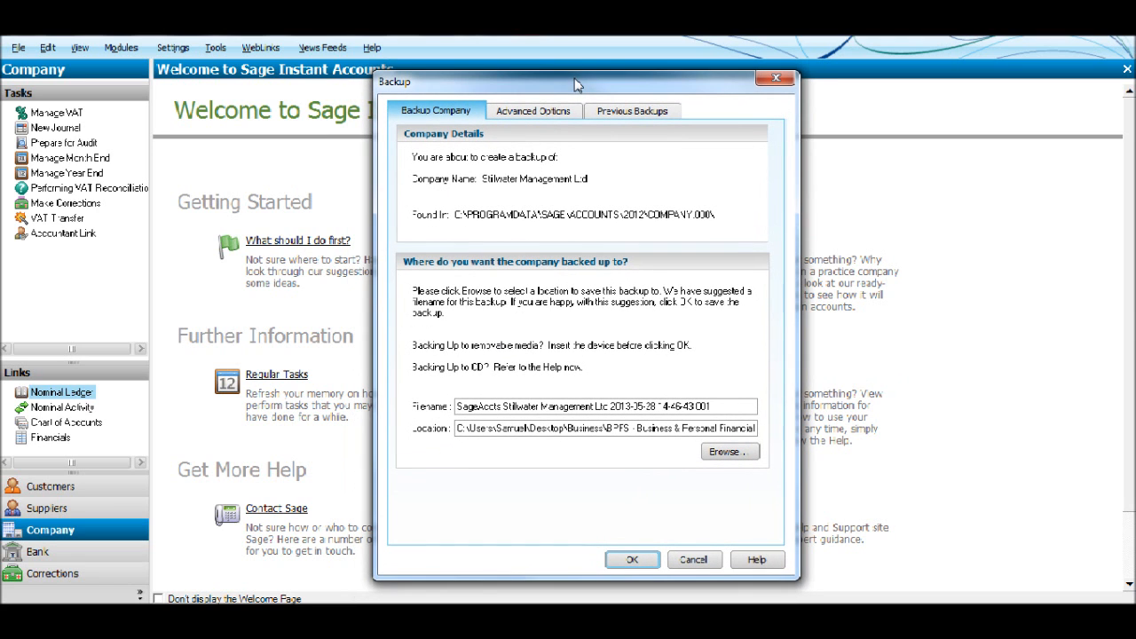
{"action": "mouse_move", "coordinate": [544, 404]}
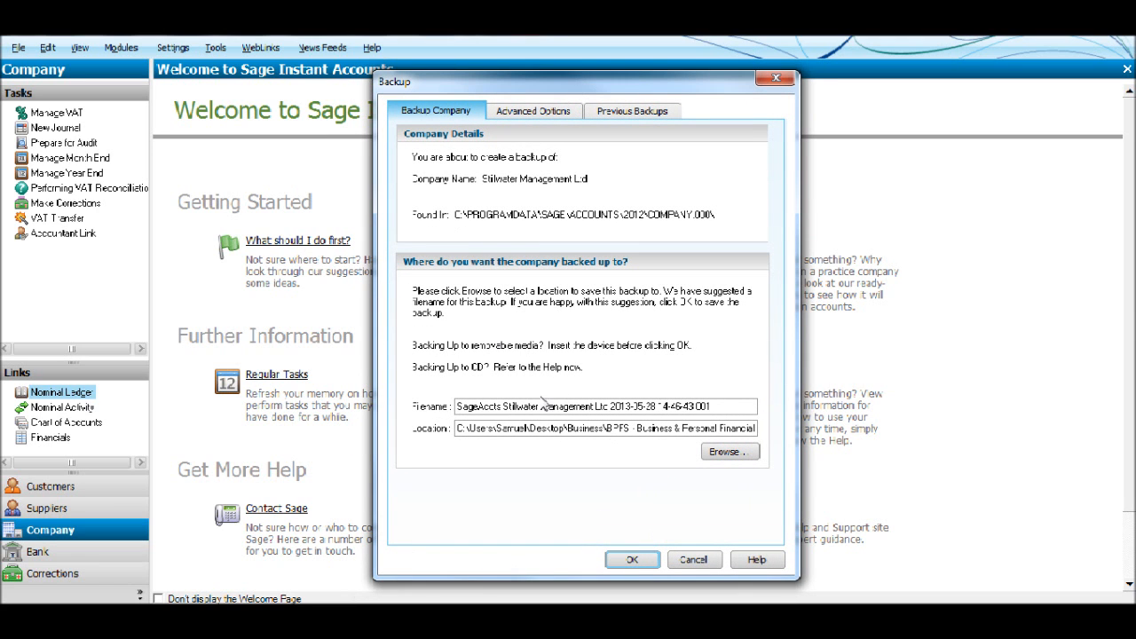
{"action": "left_click", "coordinate": [653, 406]}
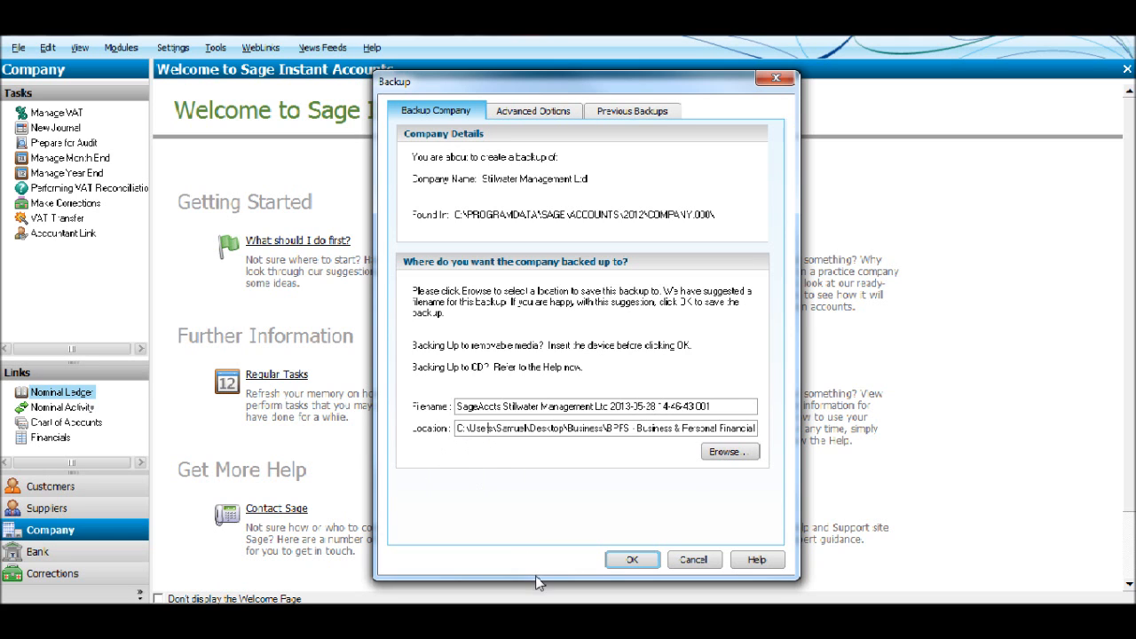
{"action": "left_click", "coordinate": [729, 451]}
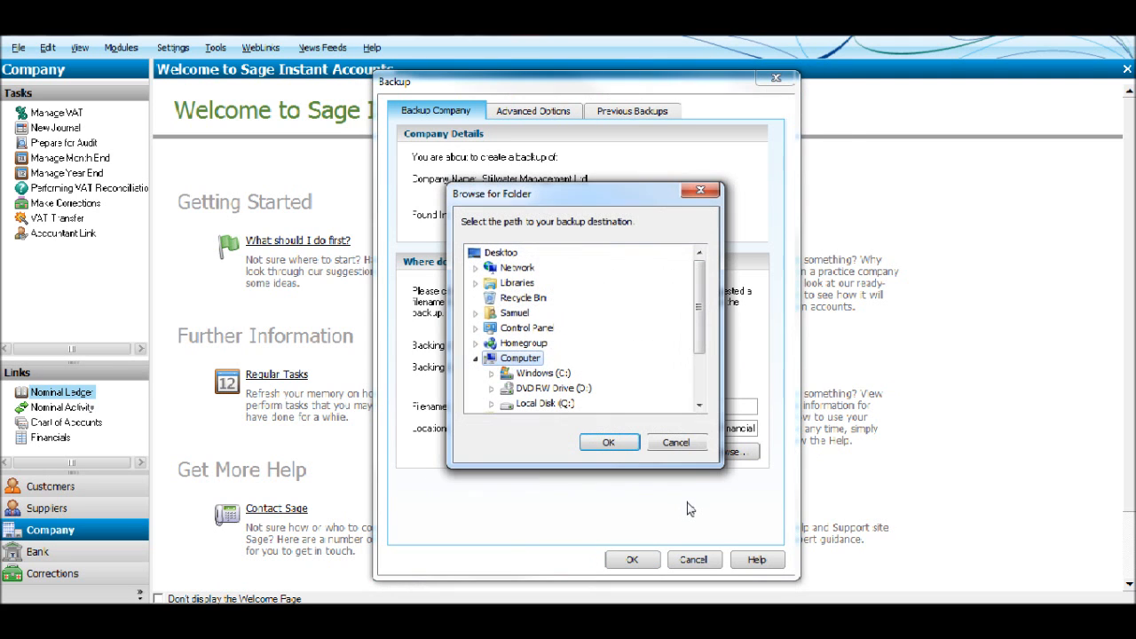
{"action": "scroll", "scroll_direction": "down", "scroll_amount": 3}
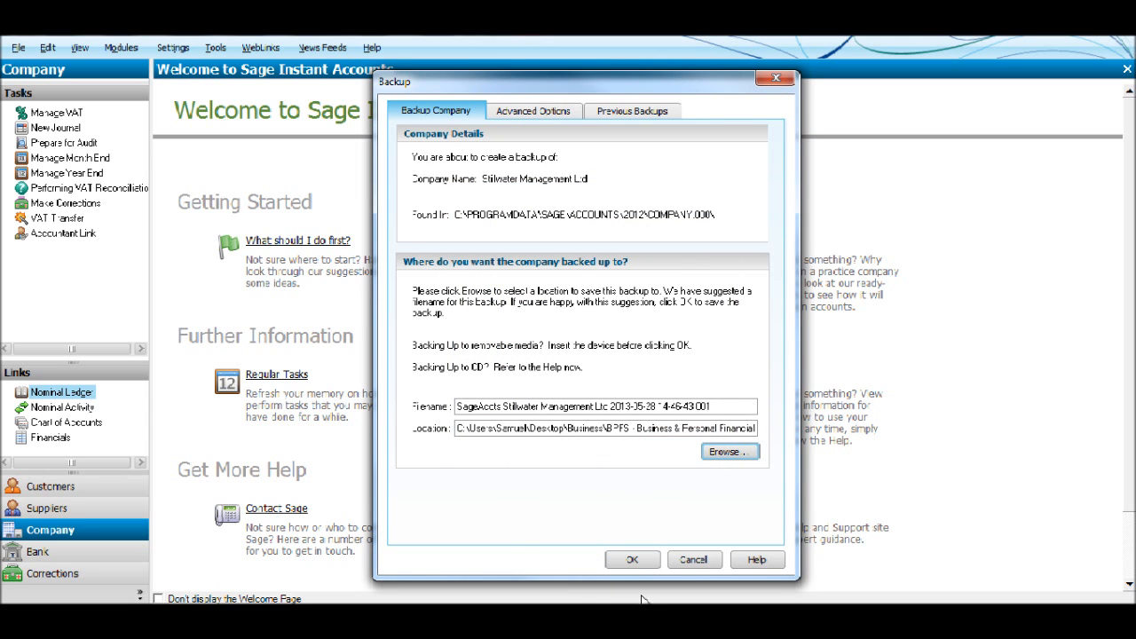
{"action": "mouse_move", "coordinate": [577, 562]}
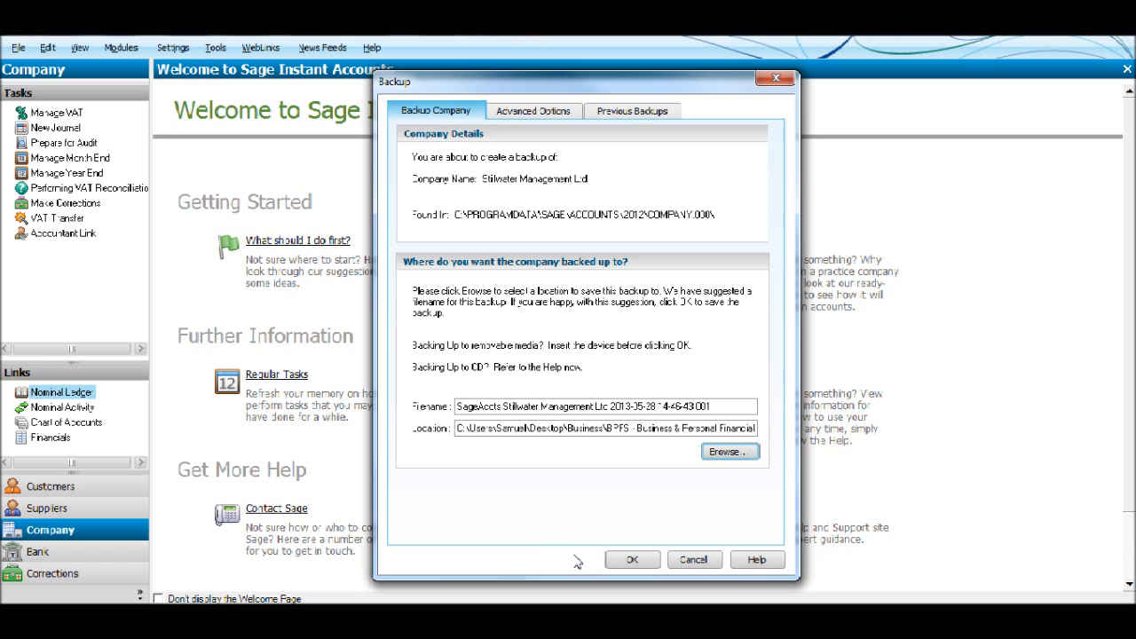
{"action": "mouse_move", "coordinate": [571, 553]}
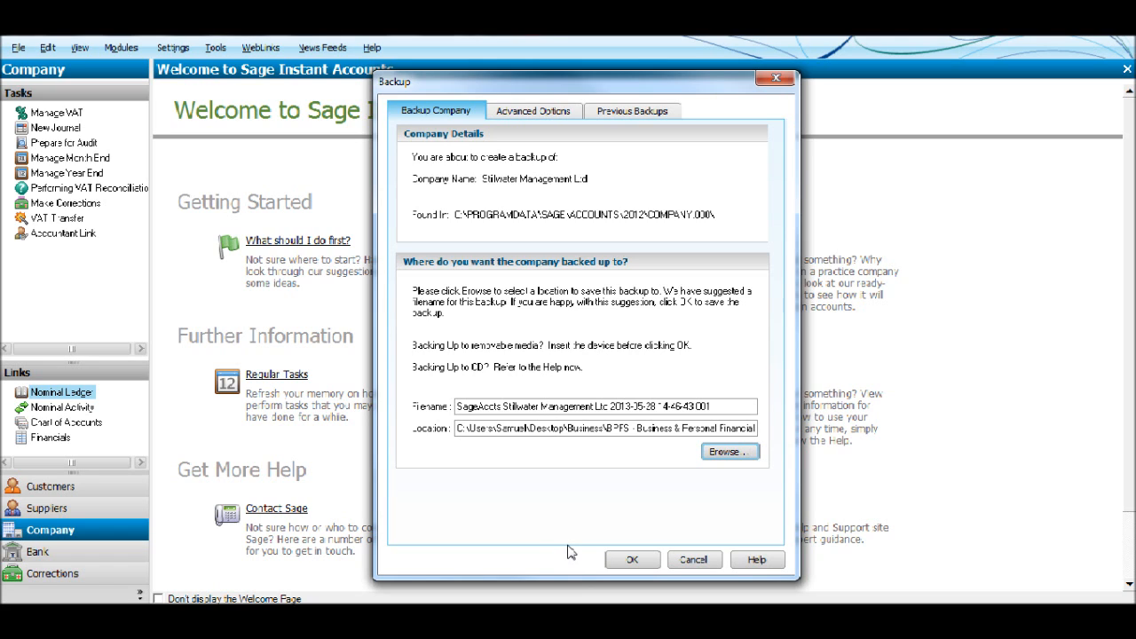
{"action": "mouse_move", "coordinate": [654, 526]}
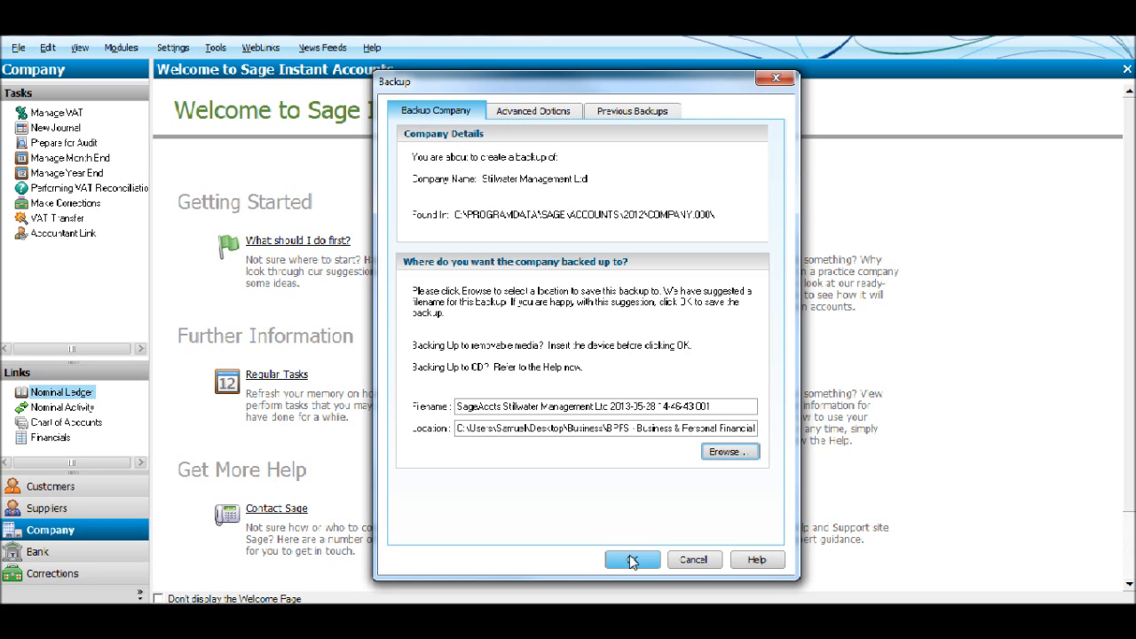
Confirm the backup with the suggested filename and location.
{"action": "left_click", "coordinate": [633, 559]}
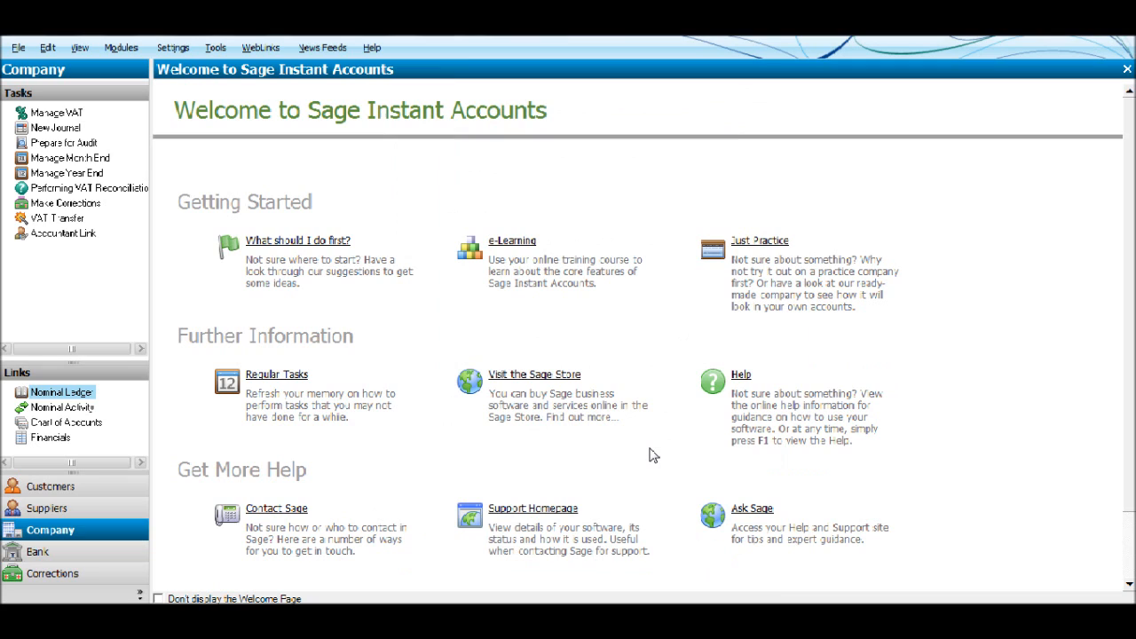